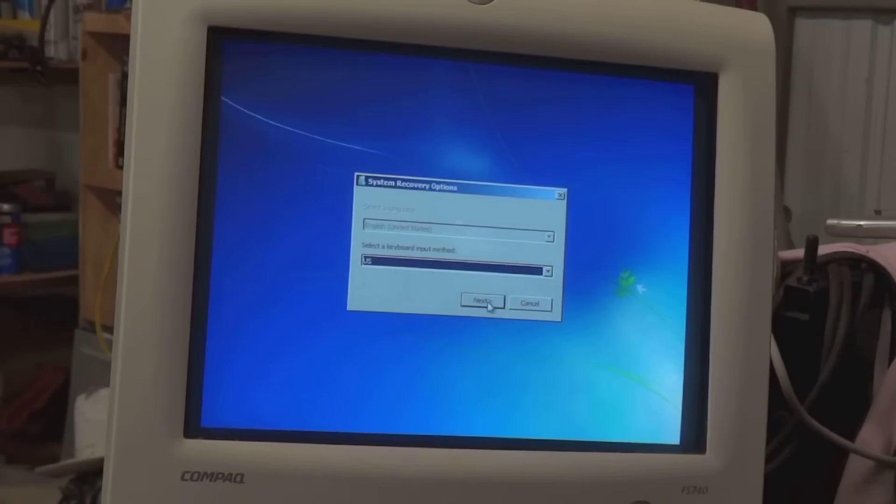
Keep the US keyboard layout and decline the offered startup repair and restart
{"action": "left_click", "coordinate": [481, 301]}
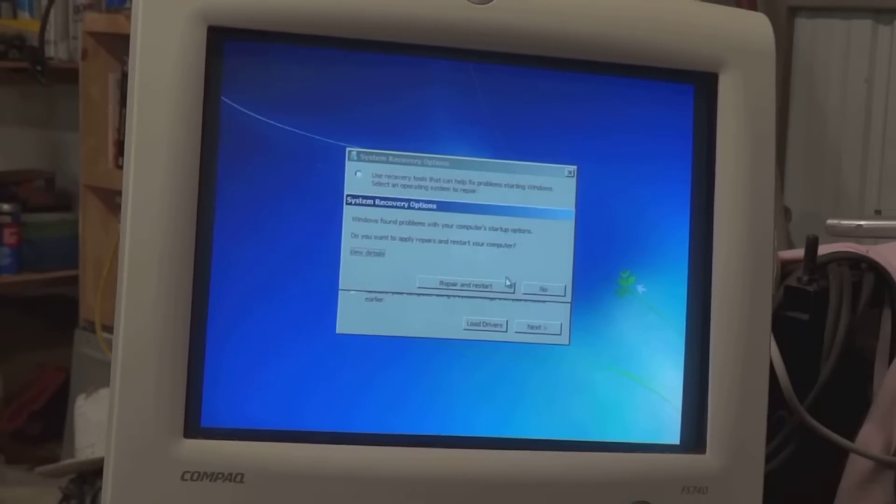
{"action": "left_click", "coordinate": [542, 289]}
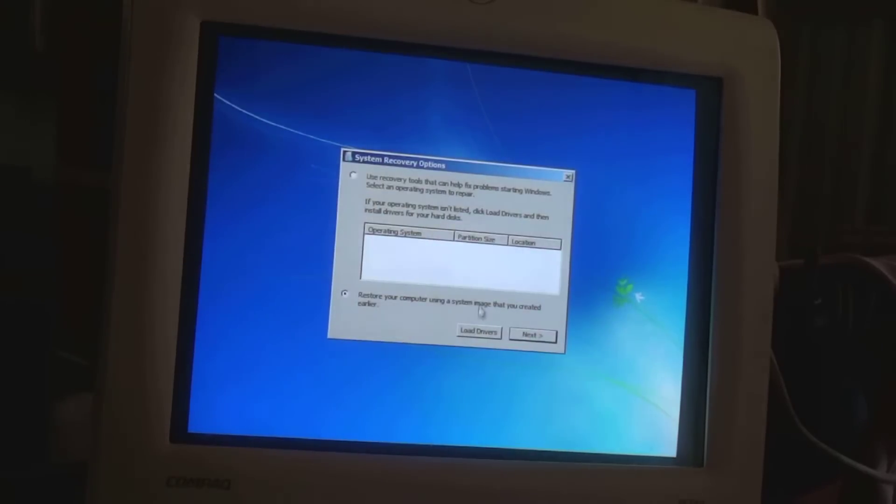
Start loading a hard-disk driver and browse the available drives in the Open dialog
{"action": "left_click", "coordinate": [478, 333]}
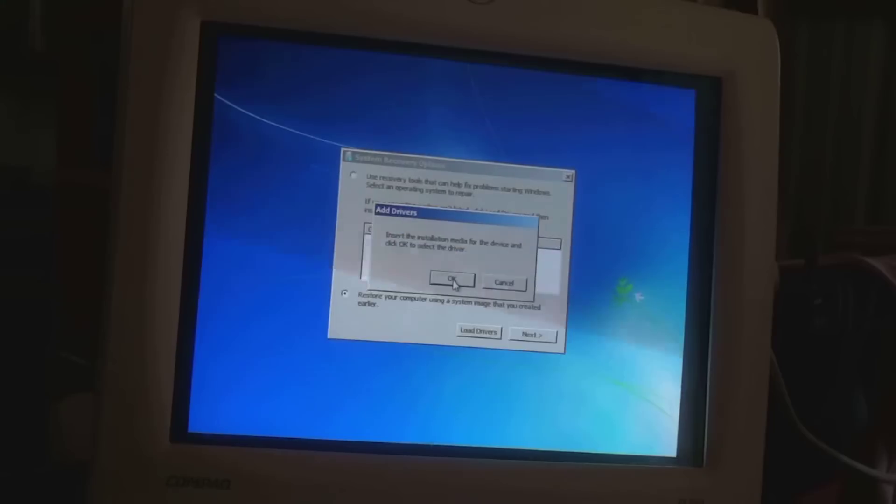
{"action": "left_click", "coordinate": [451, 280]}
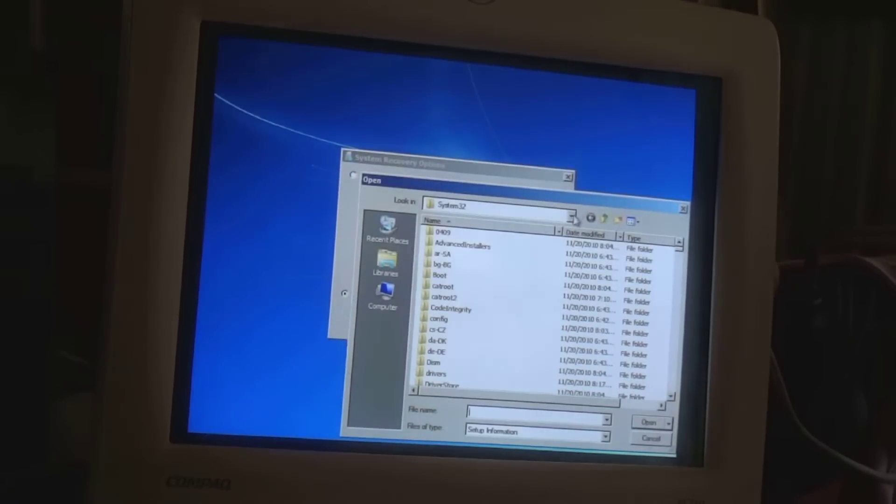
{"action": "left_click", "coordinate": [573, 206]}
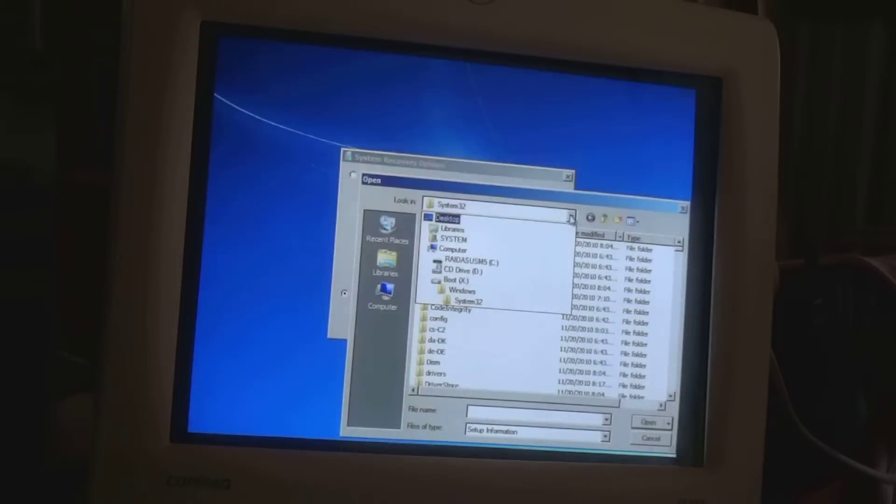
{"action": "left_click", "coordinate": [469, 301]}
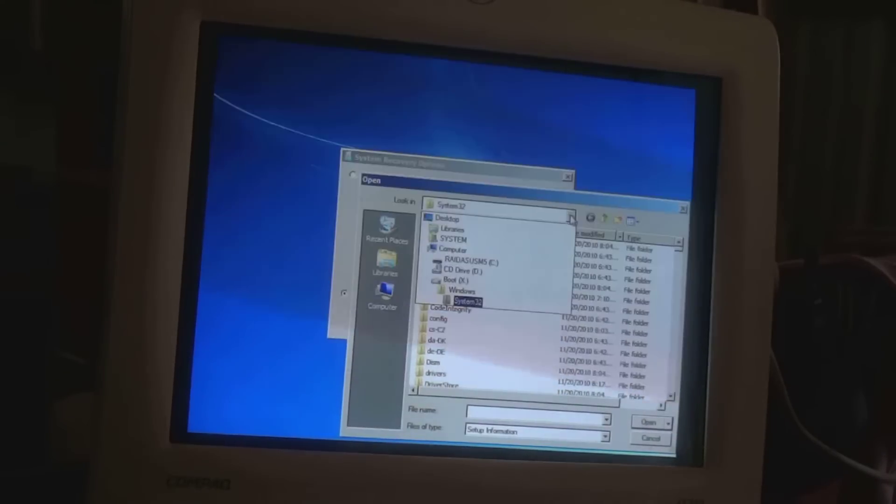
{"action": "left_click", "coordinate": [471, 262]}
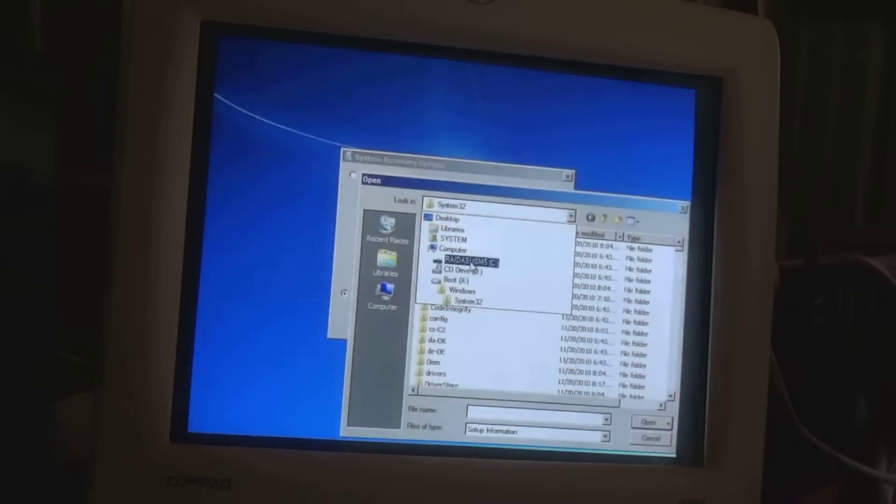
Browse CD Drive (D:) through the Drivers, RAID and AMD folders to the 64-bit folder
{"action": "left_click", "coordinate": [457, 269]}
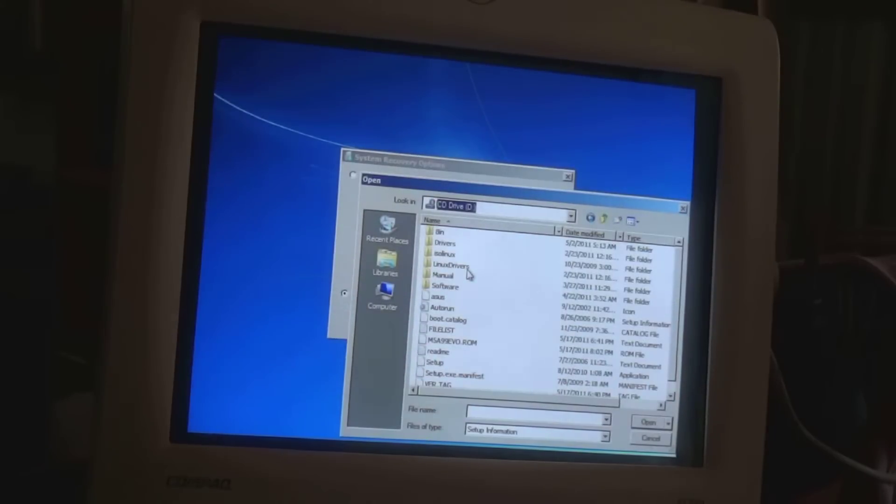
{"action": "mouse_move", "coordinate": [474, 269]}
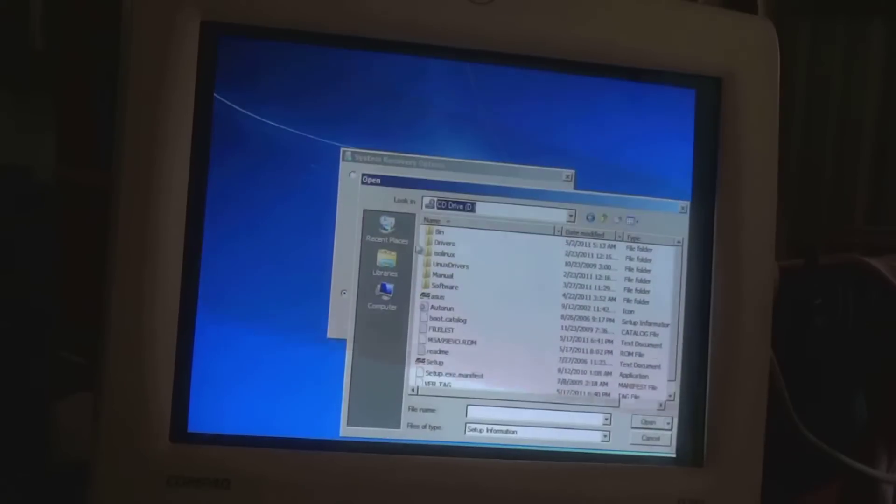
{"action": "double_click", "coordinate": [443, 243]}
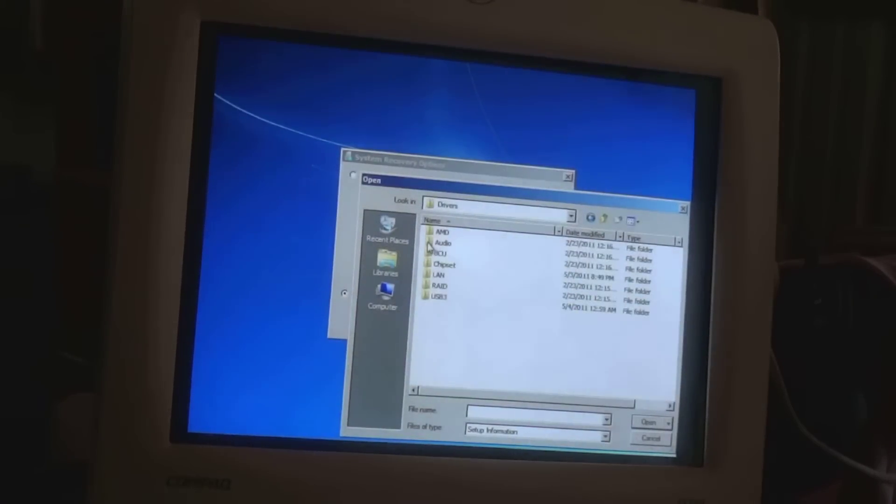
{"action": "mouse_move", "coordinate": [440, 286]}
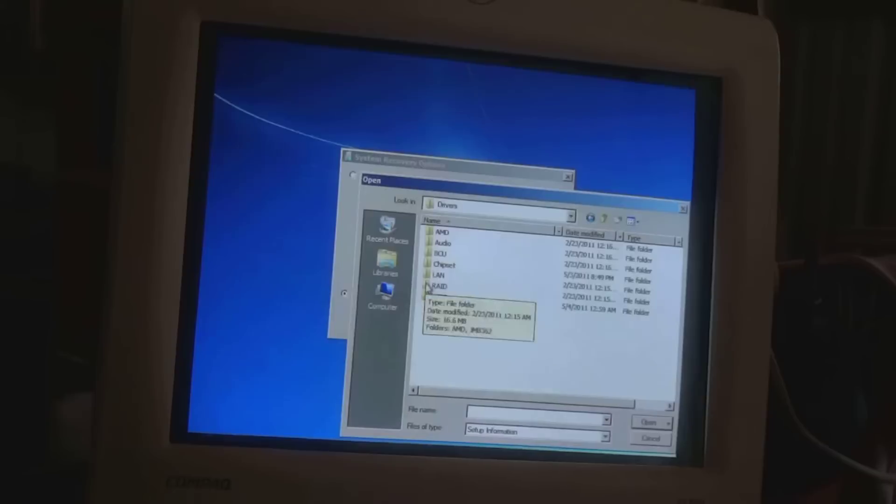
{"action": "double_click", "coordinate": [440, 286]}
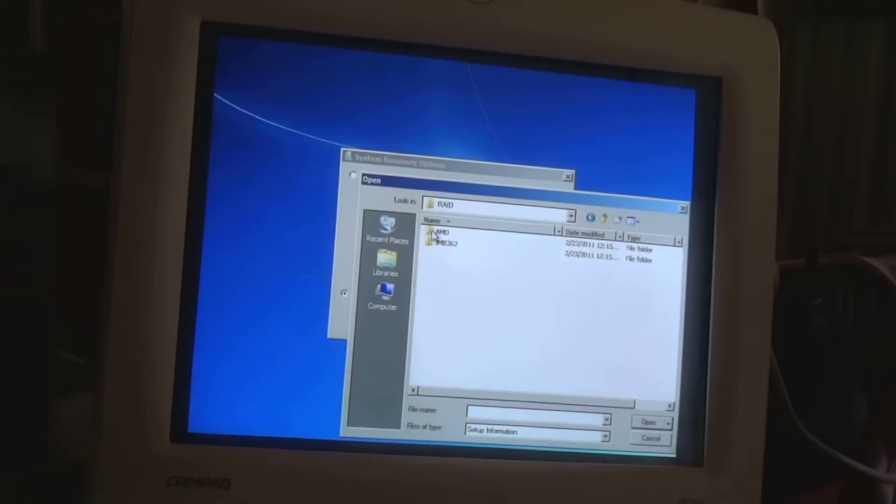
{"action": "double_click", "coordinate": [445, 231]}
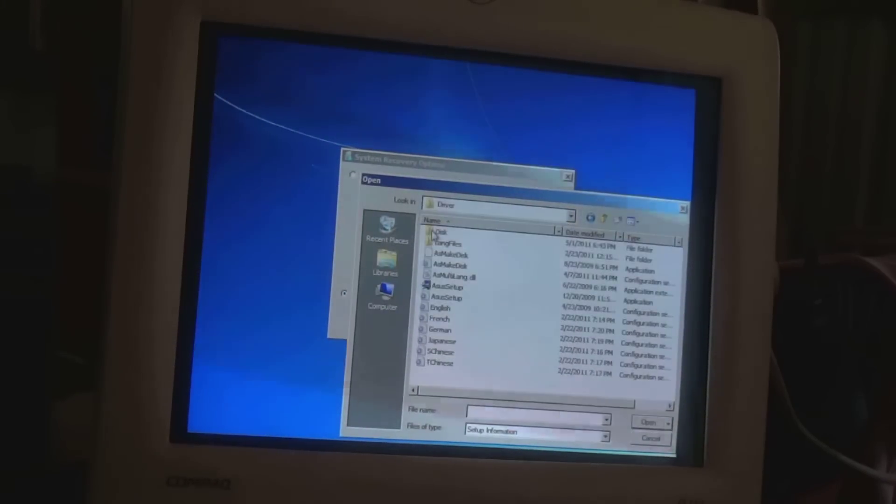
{"action": "double_click", "coordinate": [440, 232]}
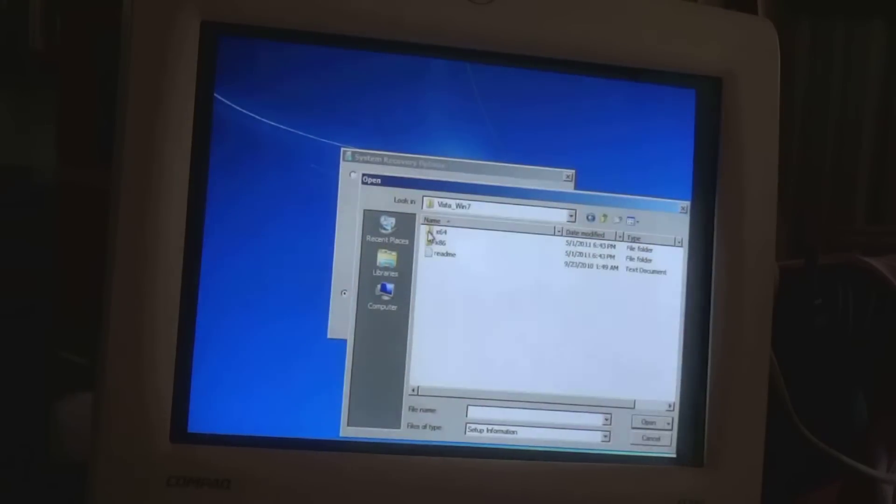
{"action": "double_click", "coordinate": [441, 233]}
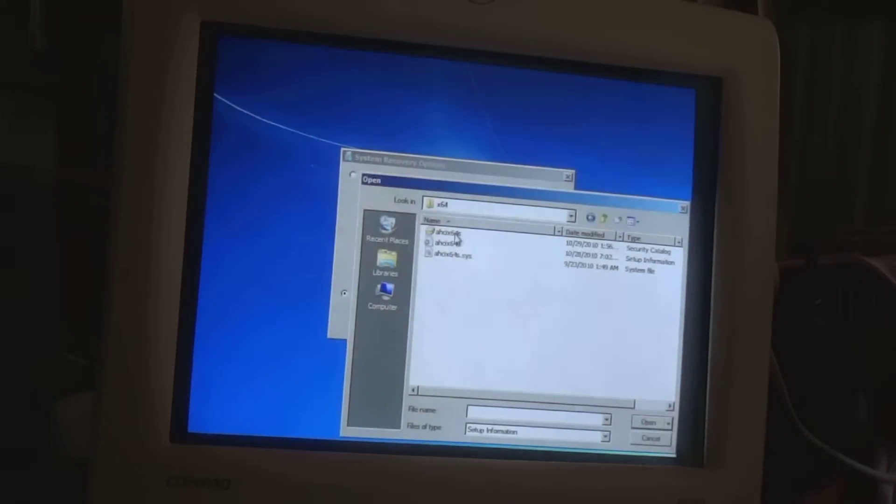
Open the ahcix64s setup file, dismissing the missing hardware information error
{"action": "left_click", "coordinate": [452, 234]}
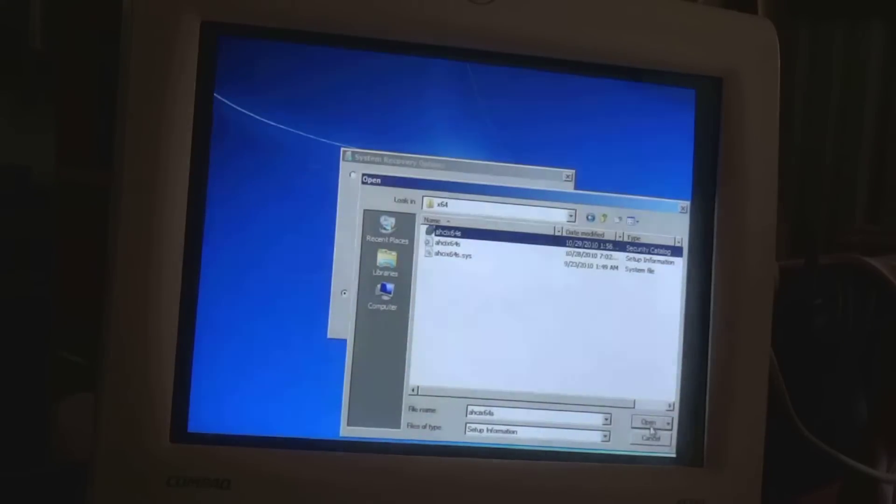
{"action": "left_click", "coordinate": [651, 422]}
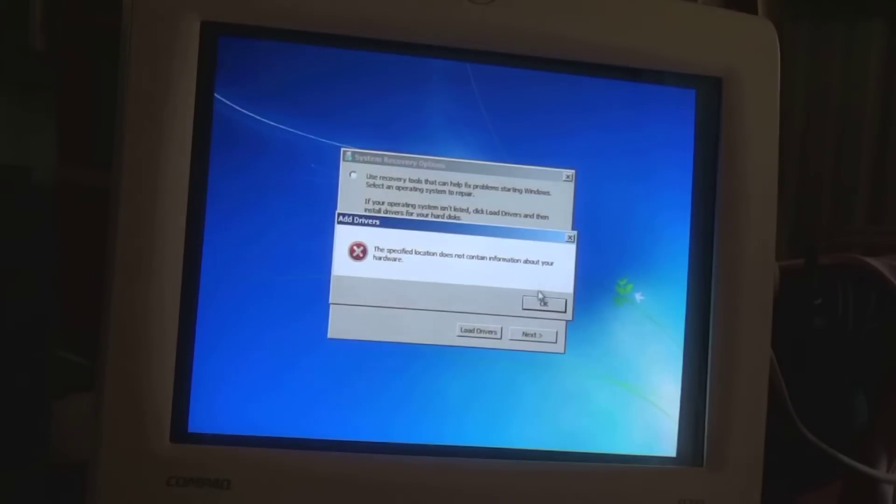
{"action": "left_click", "coordinate": [542, 303]}
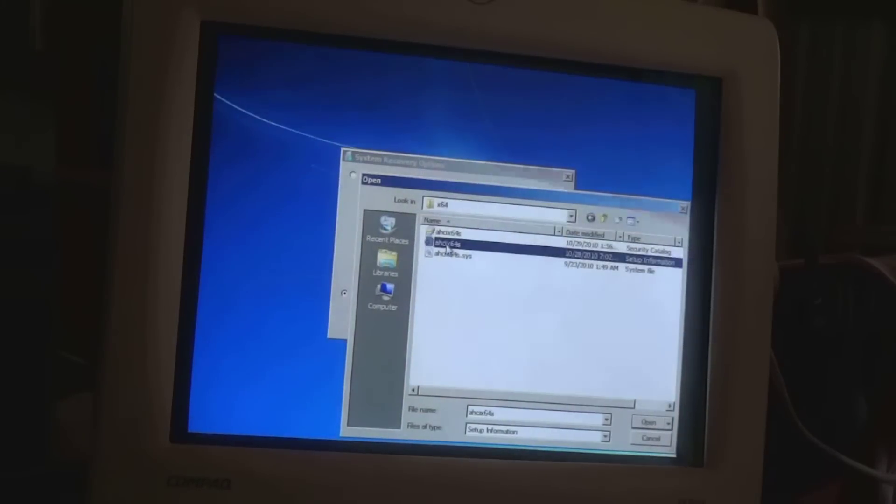
{"action": "left_click", "coordinate": [649, 422]}
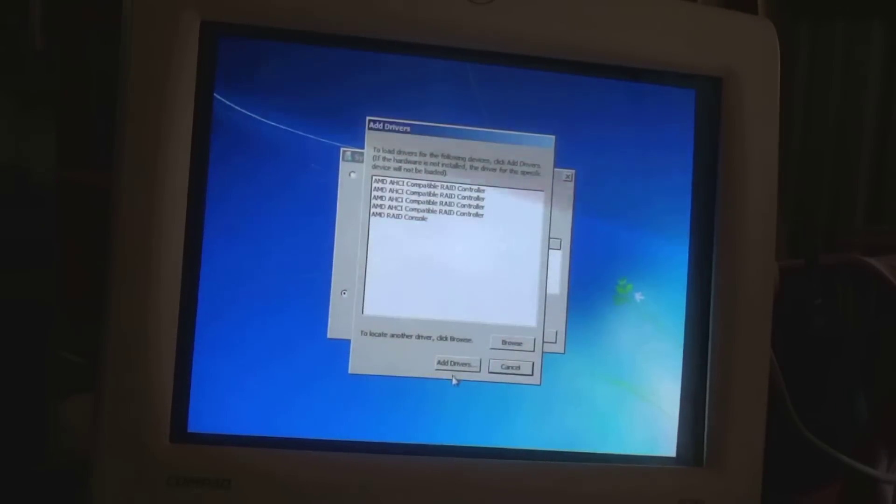
Add the listed AMD AHCI RAID controller drivers so Windows 7 on Local Disk E: appears
{"action": "left_click", "coordinate": [456, 364]}
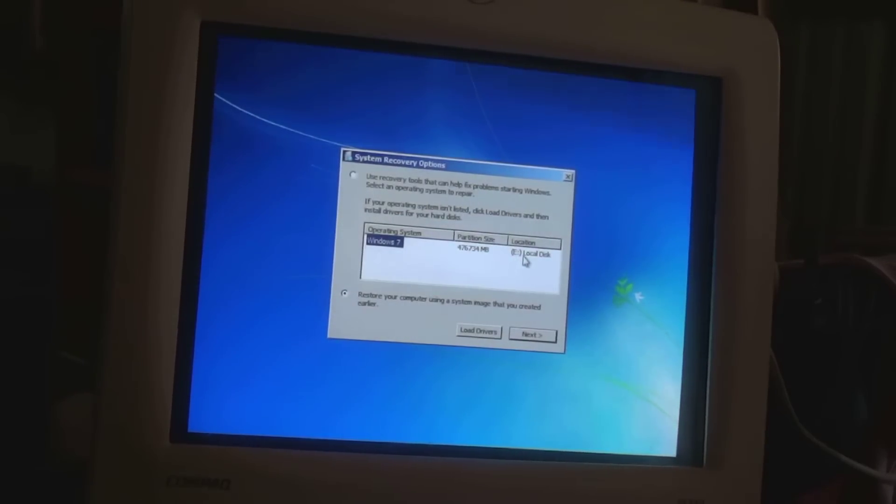
{"action": "mouse_move", "coordinate": [426, 334]}
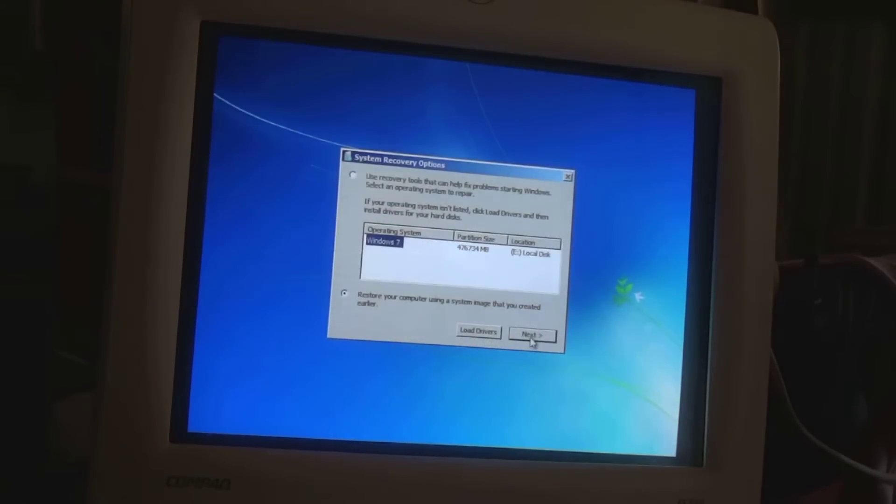
Start re-imaging and retry until the 10/31/2011 image on goflex black II (G:) is found
{"action": "left_click", "coordinate": [531, 334]}
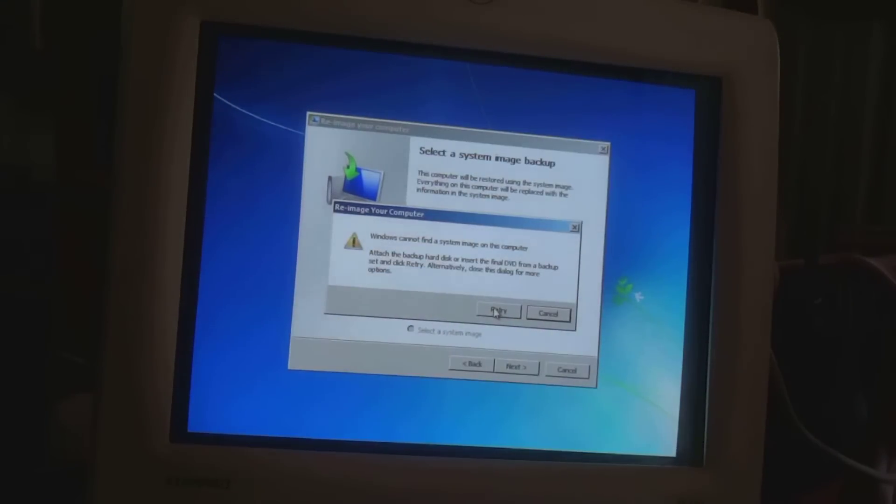
{"action": "left_click", "coordinate": [498, 312]}
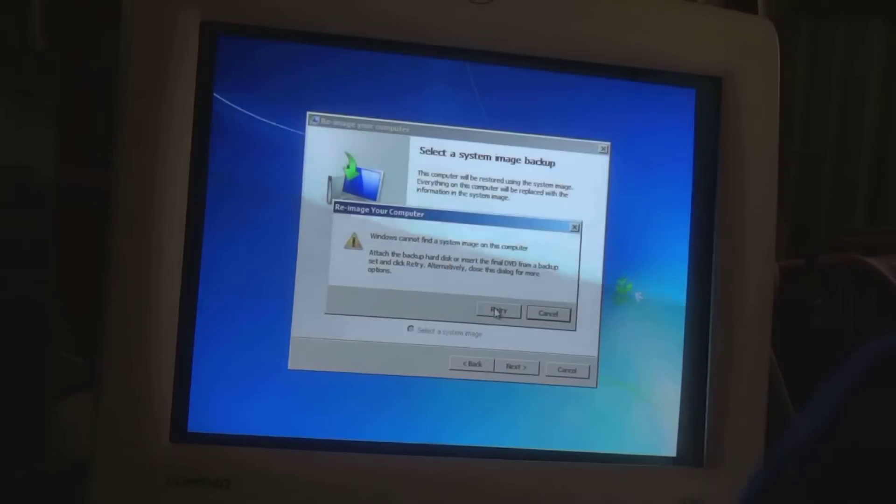
{"action": "left_click", "coordinate": [498, 312]}
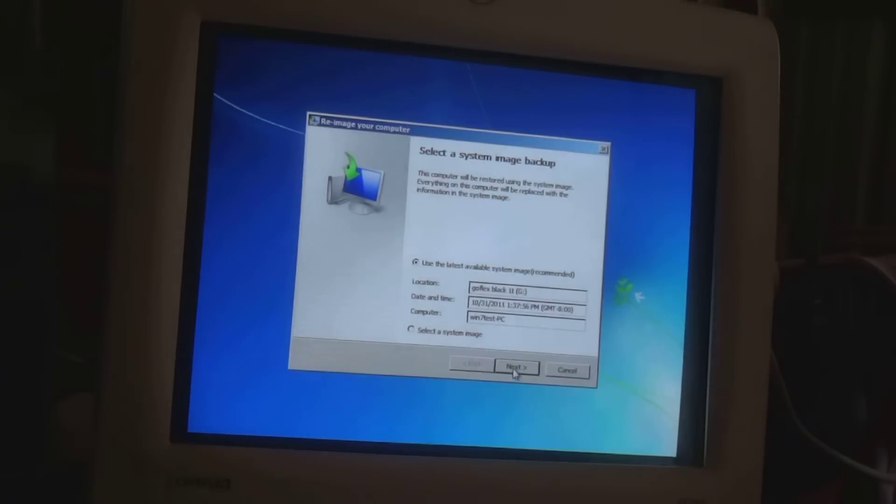
Accept the latest image, enable format and repartition, and exclude the Generic- Multi-Card disk
{"action": "left_click", "coordinate": [515, 367]}
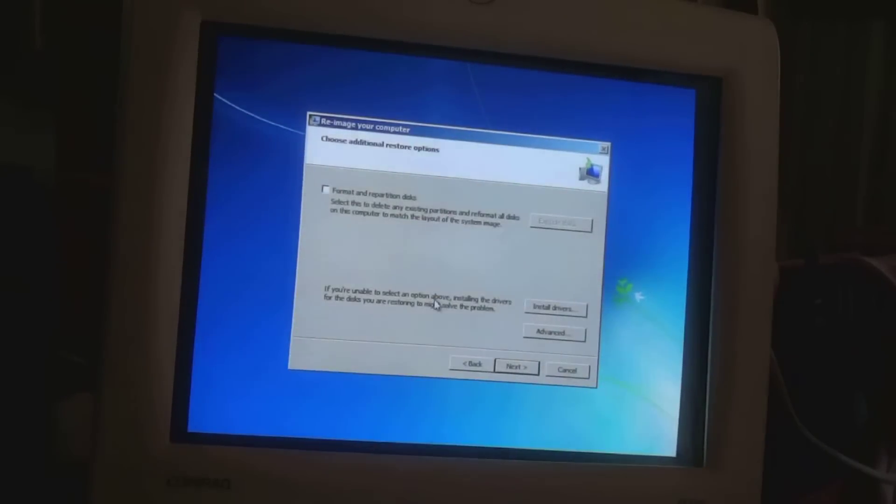
{"action": "left_click", "coordinate": [326, 189]}
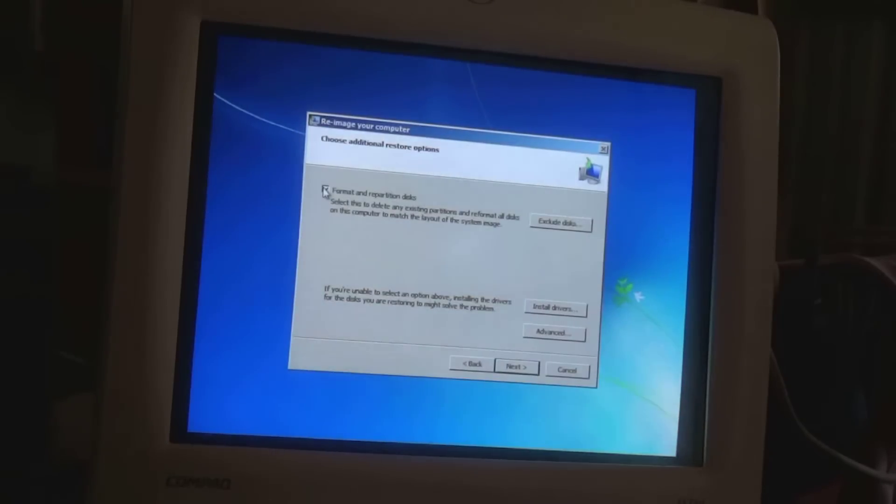
{"action": "left_click", "coordinate": [559, 224]}
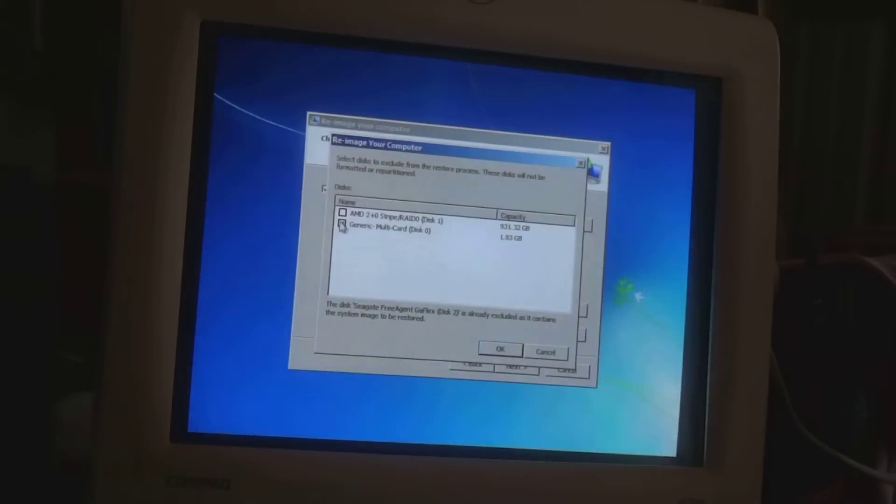
{"action": "left_click", "coordinate": [343, 225]}
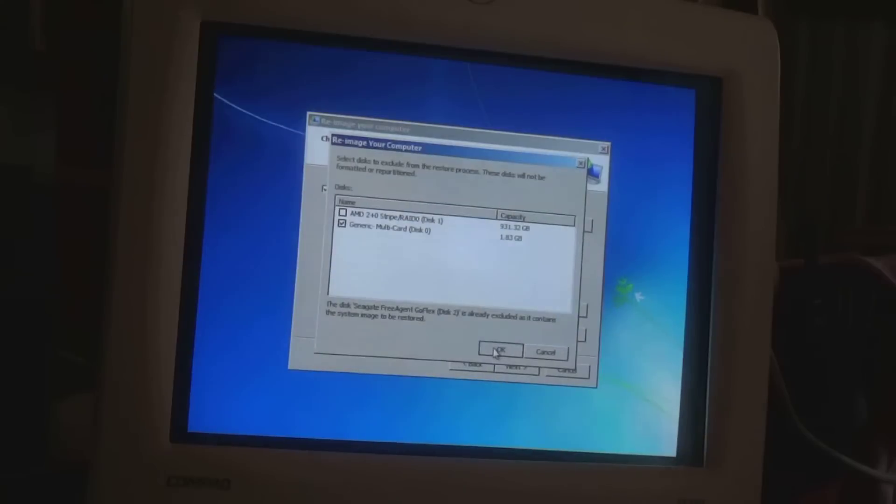
{"action": "left_click", "coordinate": [500, 351]}
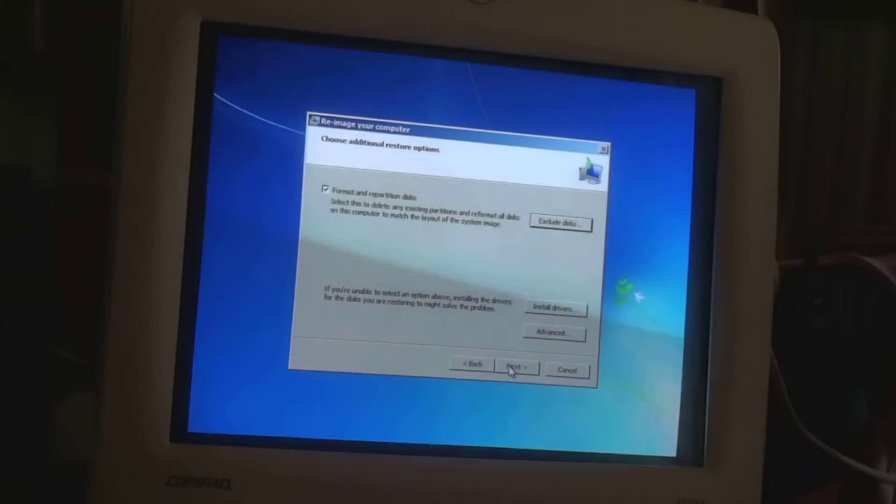
{"action": "left_click", "coordinate": [515, 367]}
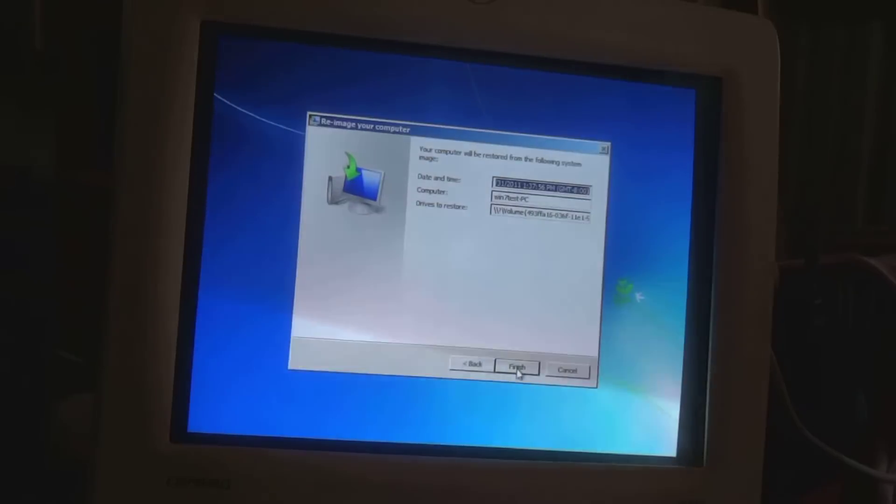
Finish the wizard and confirm formatting the disks to restore the image
{"action": "left_click", "coordinate": [517, 367]}
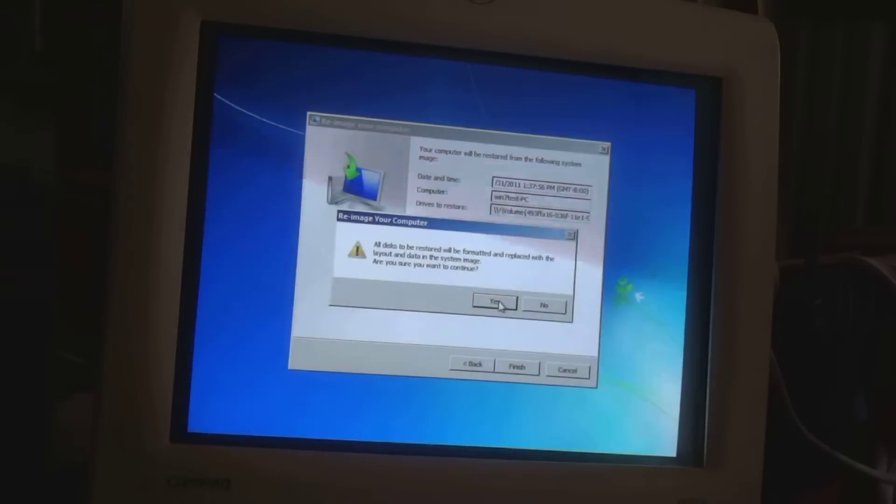
{"action": "left_click", "coordinate": [494, 303]}
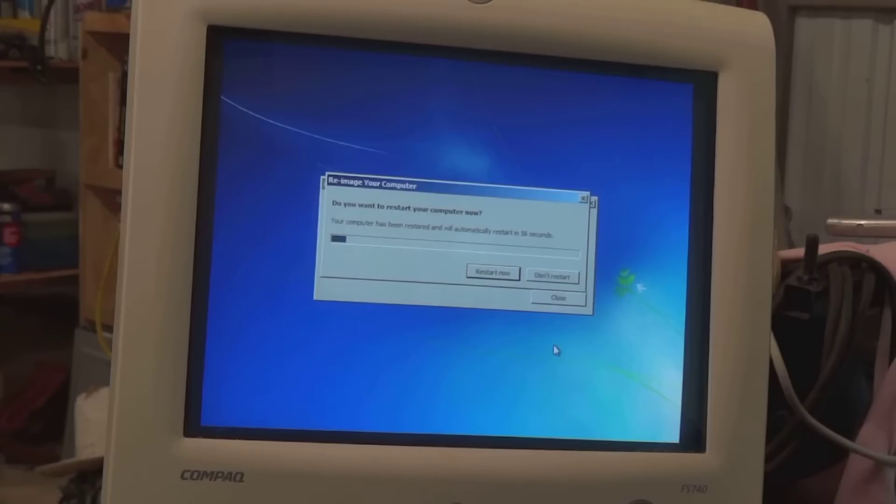
{"action": "mouse_move", "coordinate": [512, 341]}
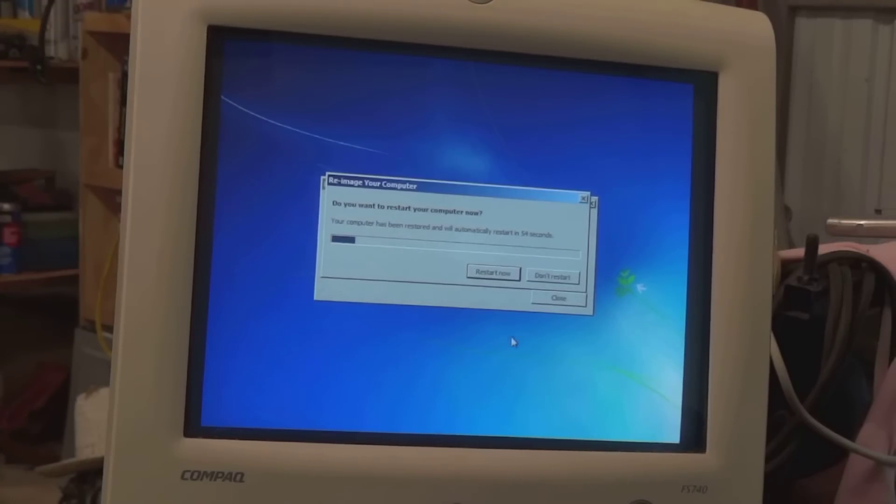